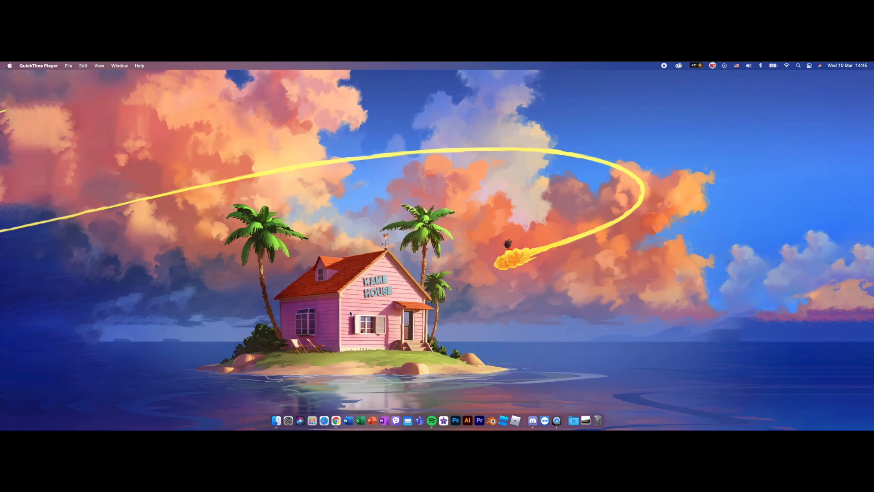
mouse_move(342, 390)
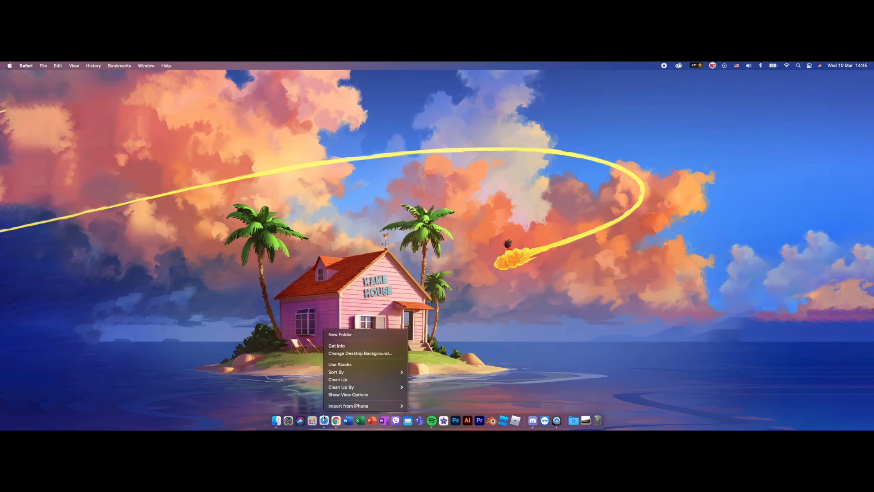
Launch Safari and load youtube.com in a private window
click(336, 423)
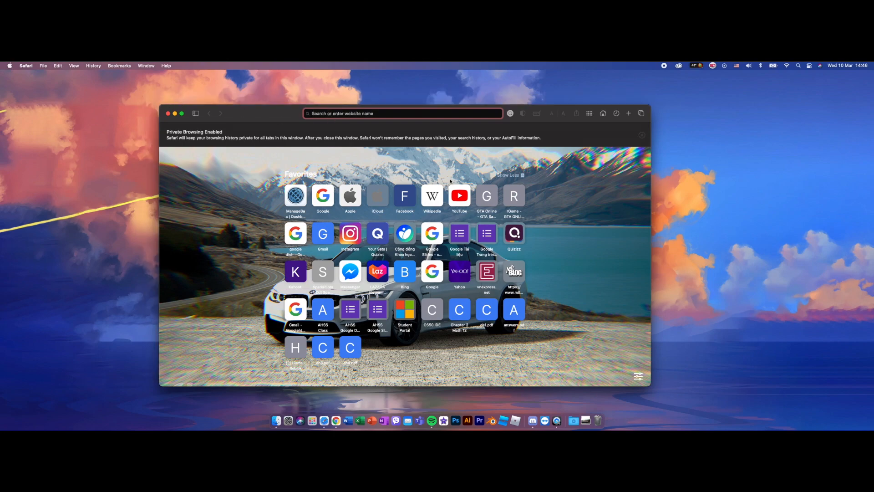
text(youtube.com)
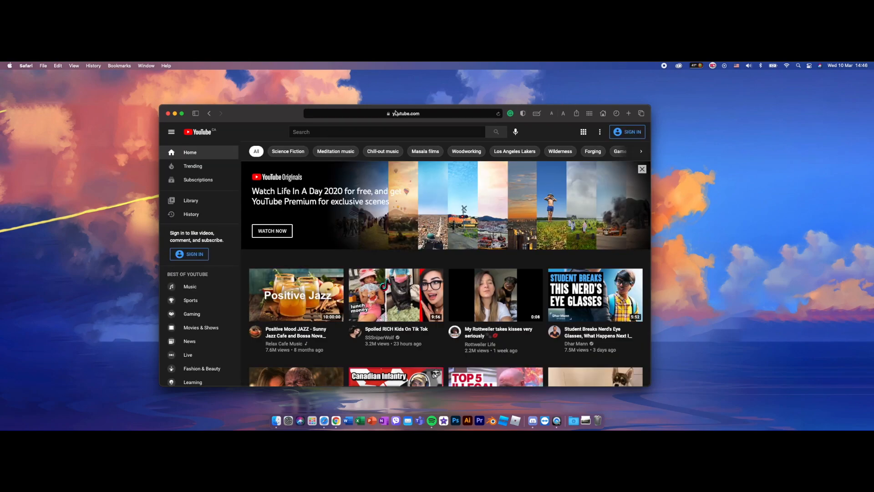
click(387, 131)
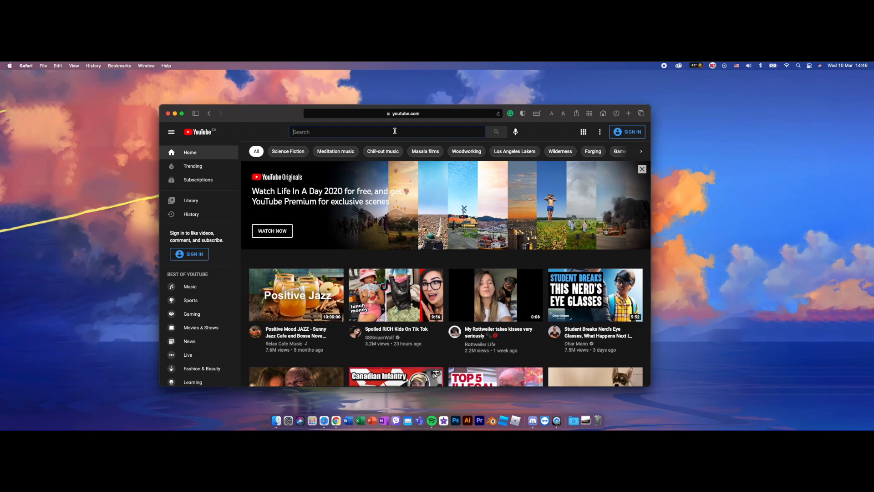
text(HelloMyF)
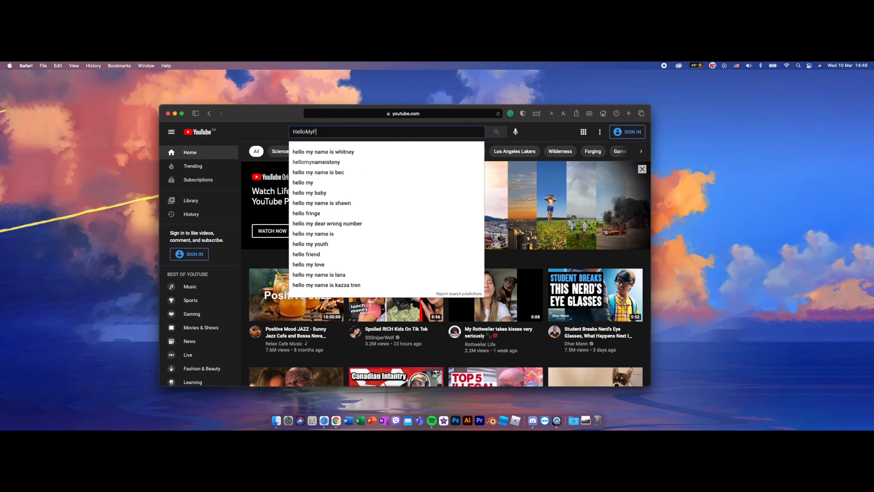
text(rie)
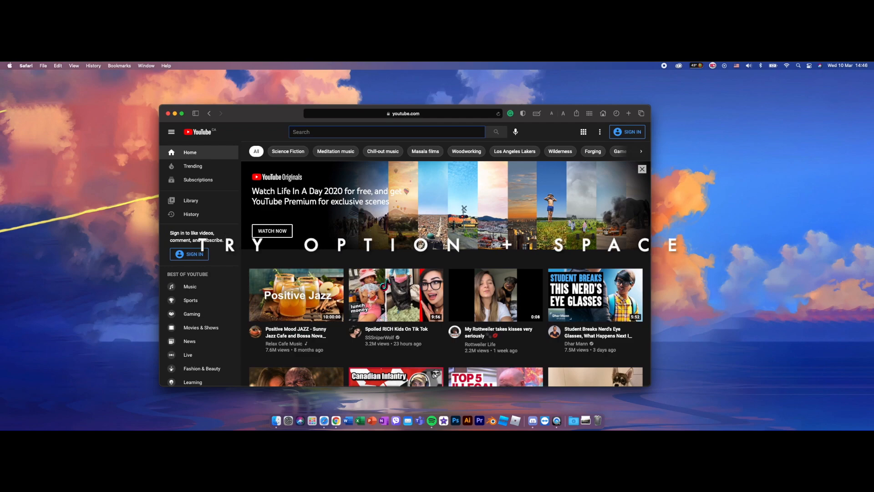
Type 'Hello My Friend' into the YouTube search box using Option+Space for spaces
click(387, 132)
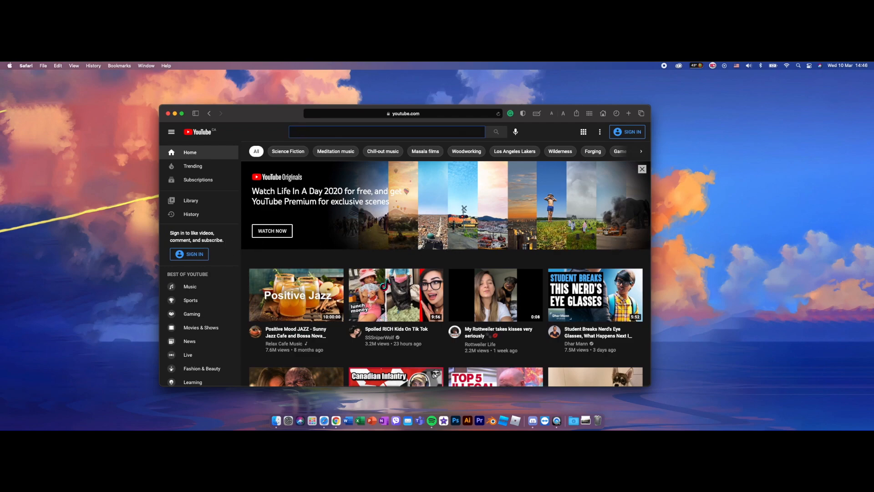
click(388, 131)
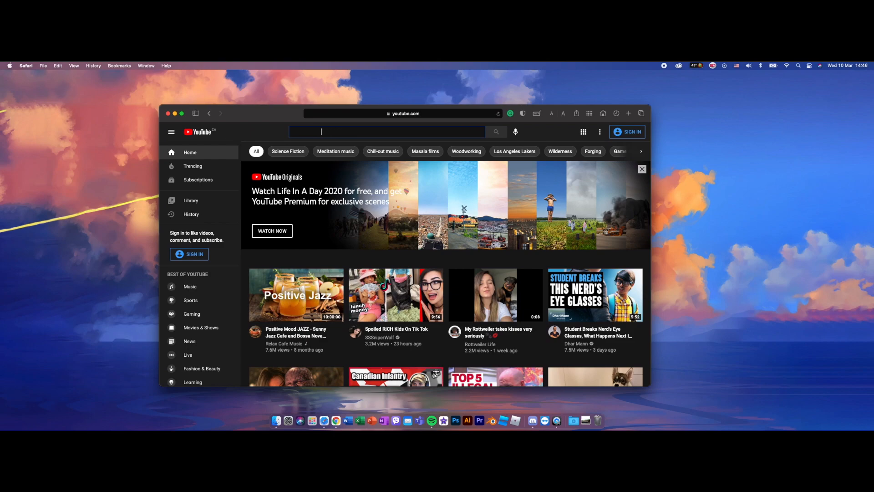
text(Hello)
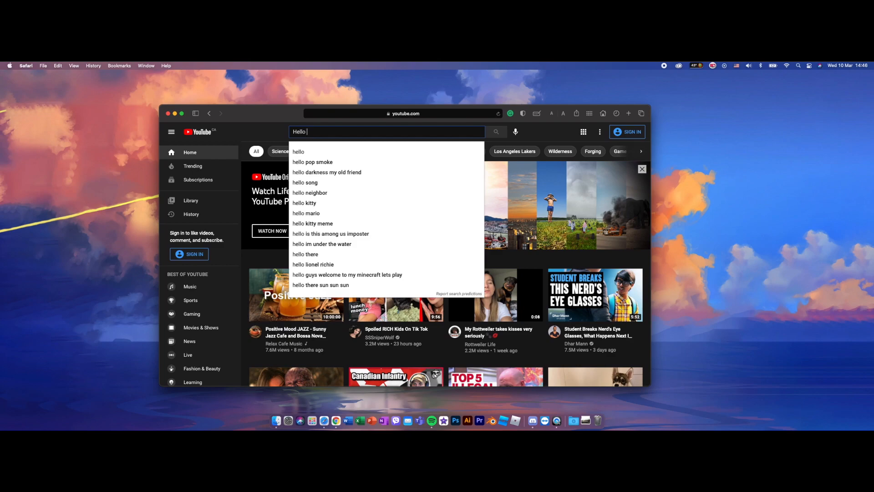
text(My)
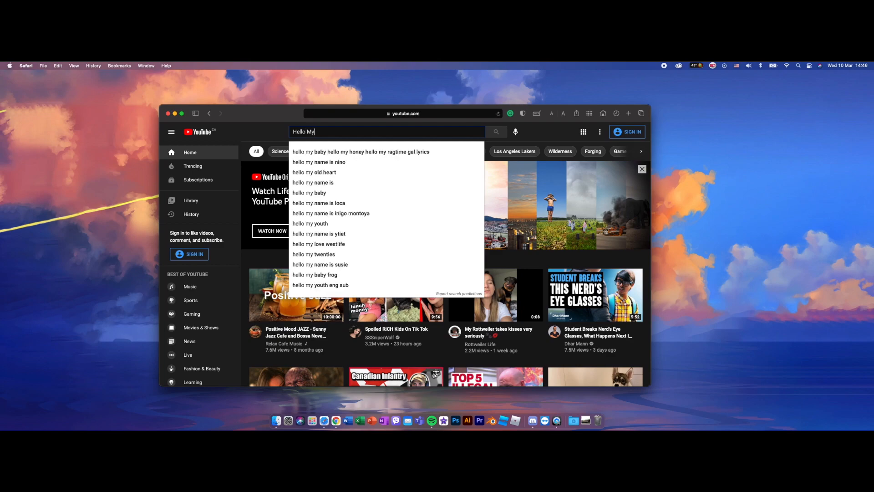
text(Friend)
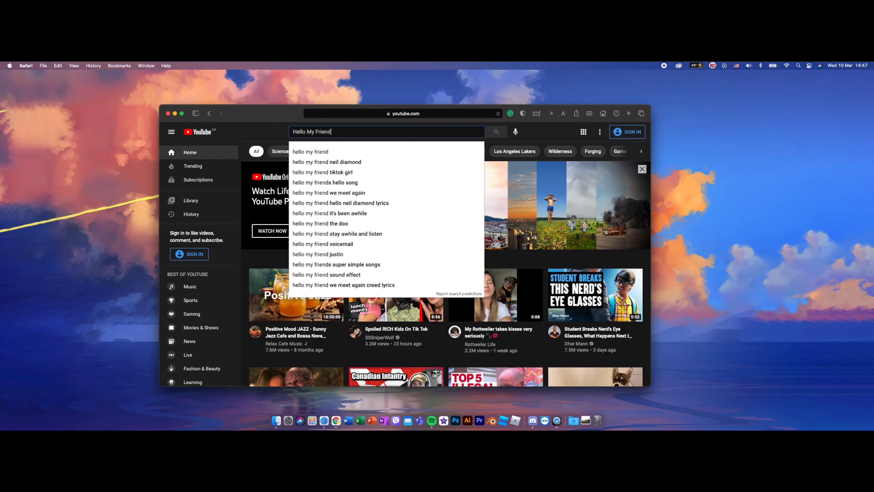
mouse_move(342, 147)
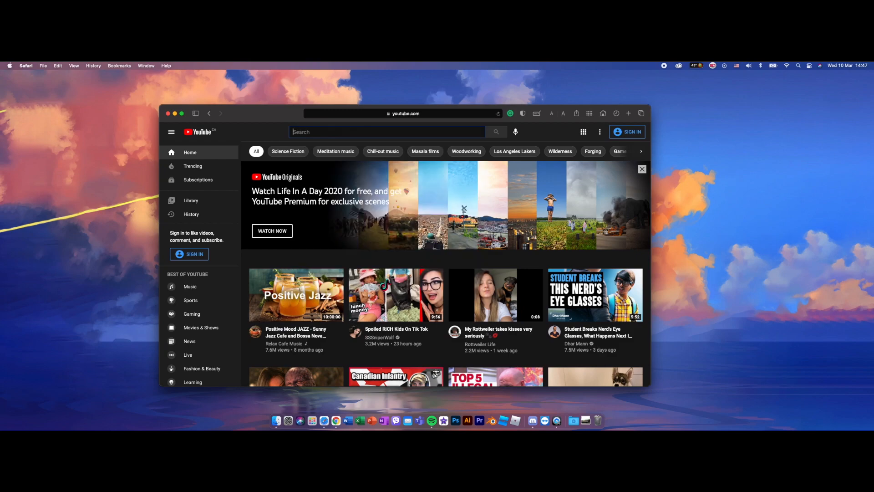
click(387, 131)
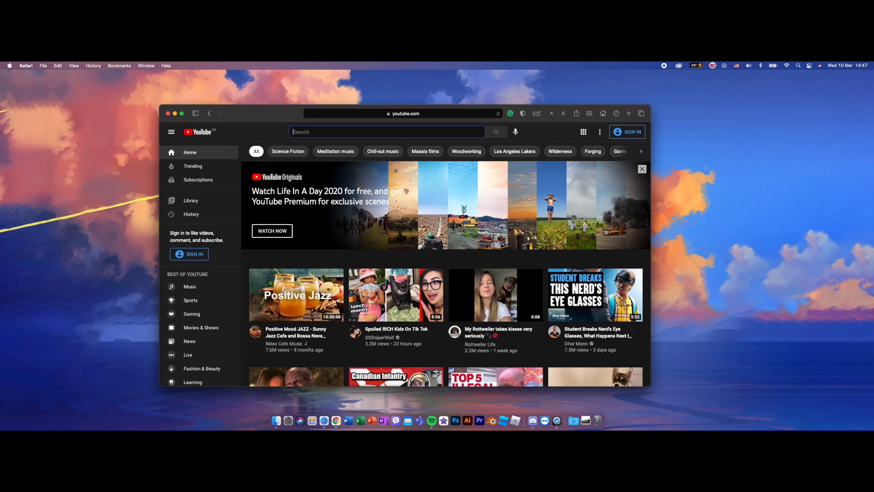
mouse_move(281, 118)
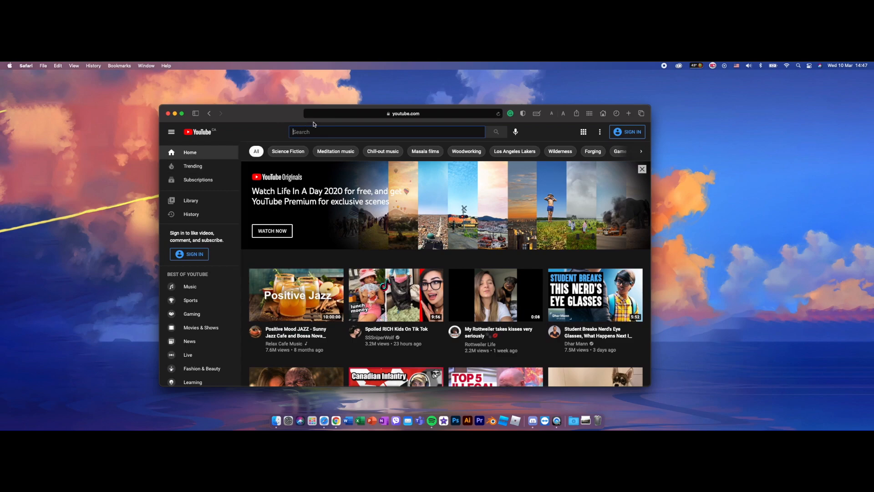
mouse_move(238, 125)
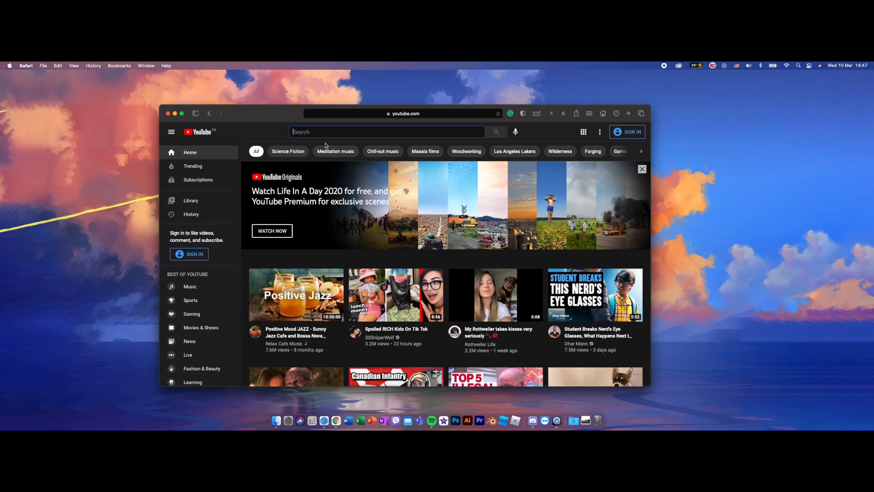
click(388, 132)
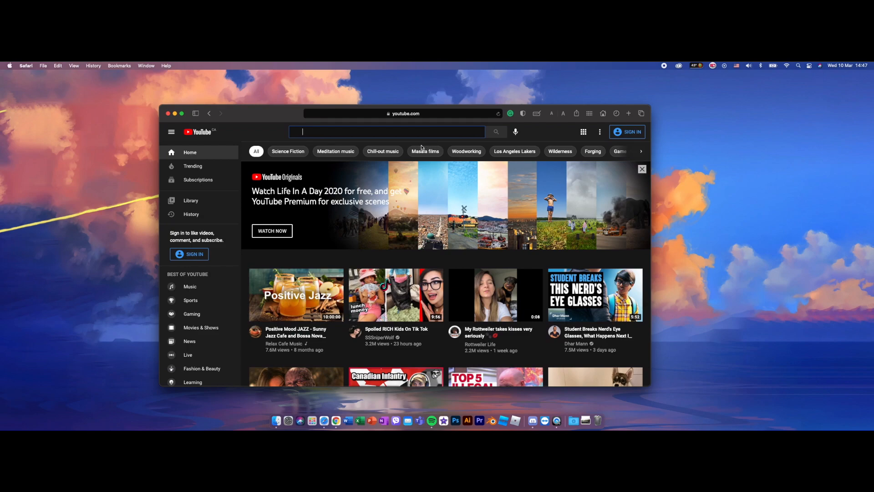
mouse_move(487, 268)
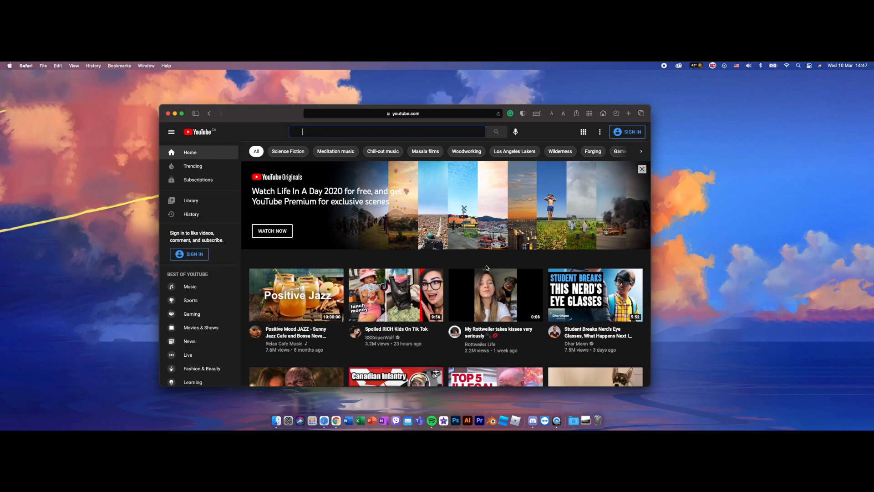
mouse_move(758, 119)
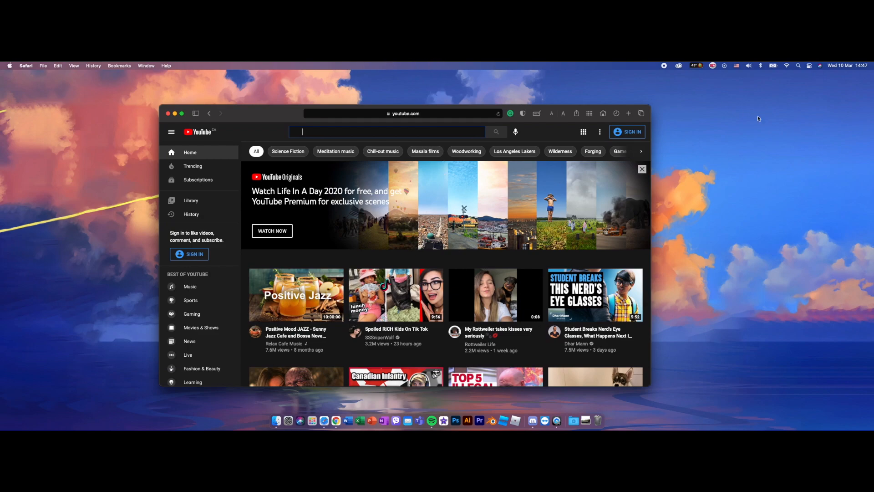